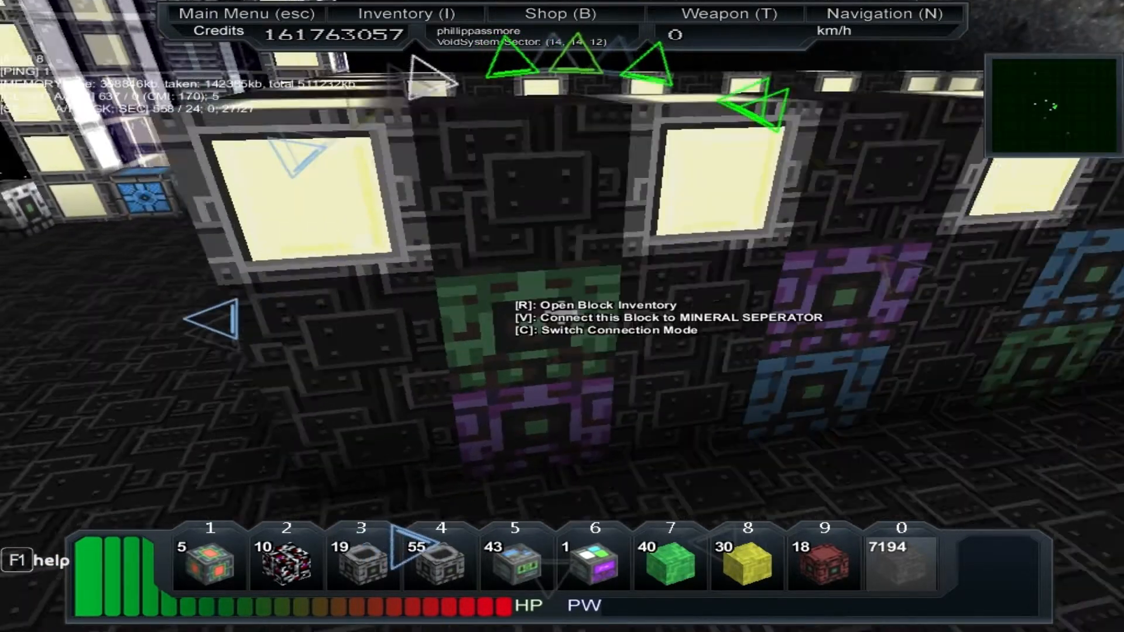
# - Check the Schemadyne 3000 block's inventory of 9267 rock blocks and 67 yellow components, then close it
pyautogui.press('r')
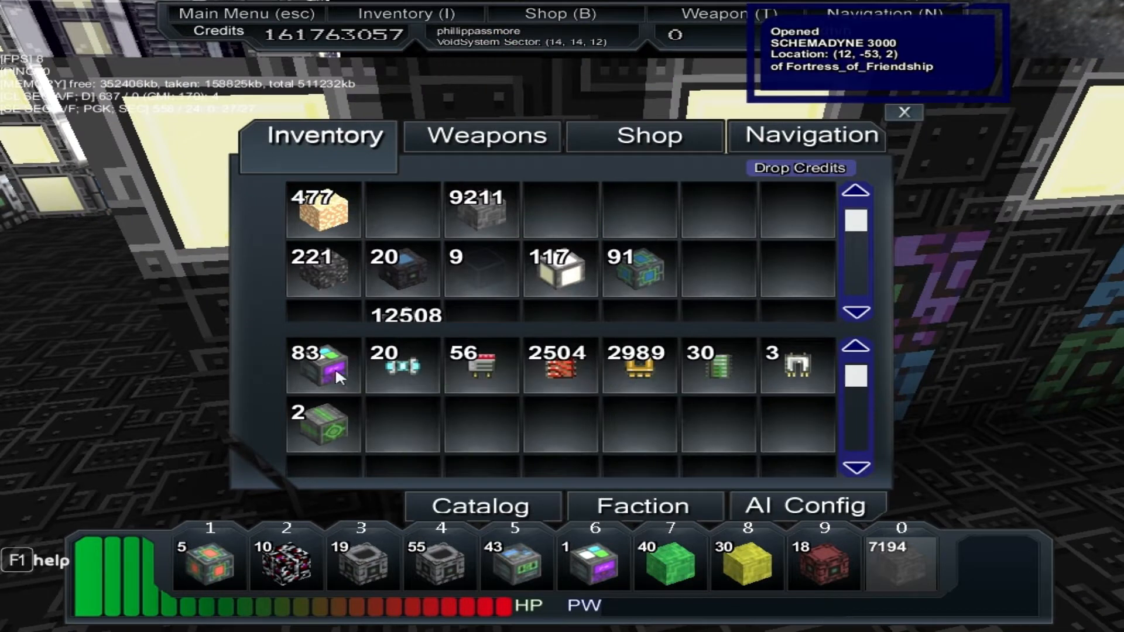
pyautogui.moveTo(388, 428)
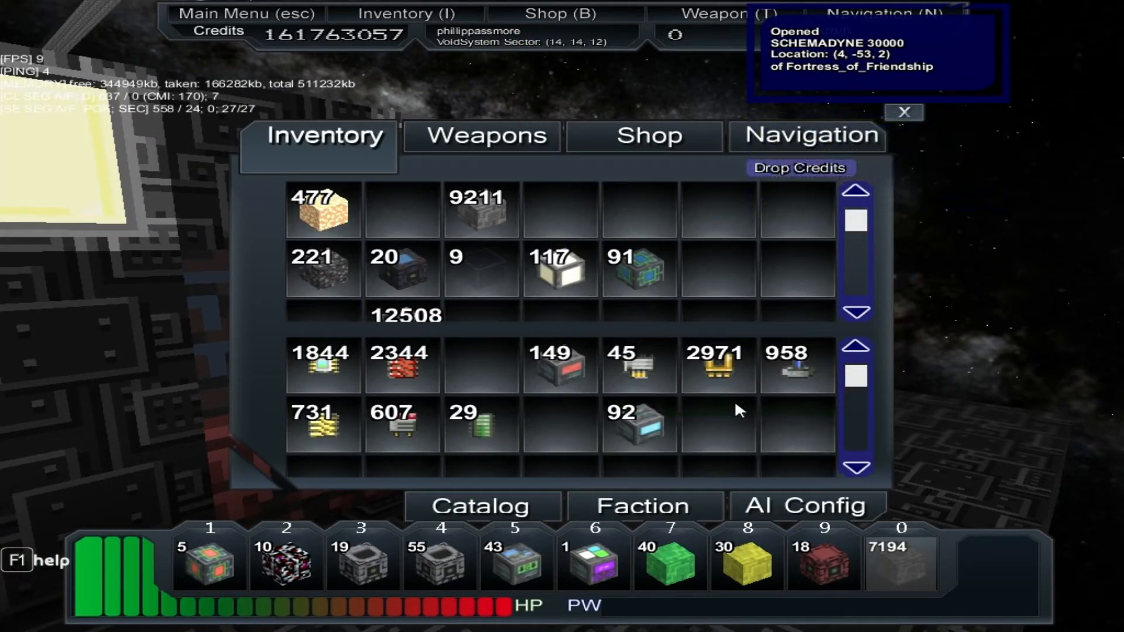
pyautogui.click(904, 111)
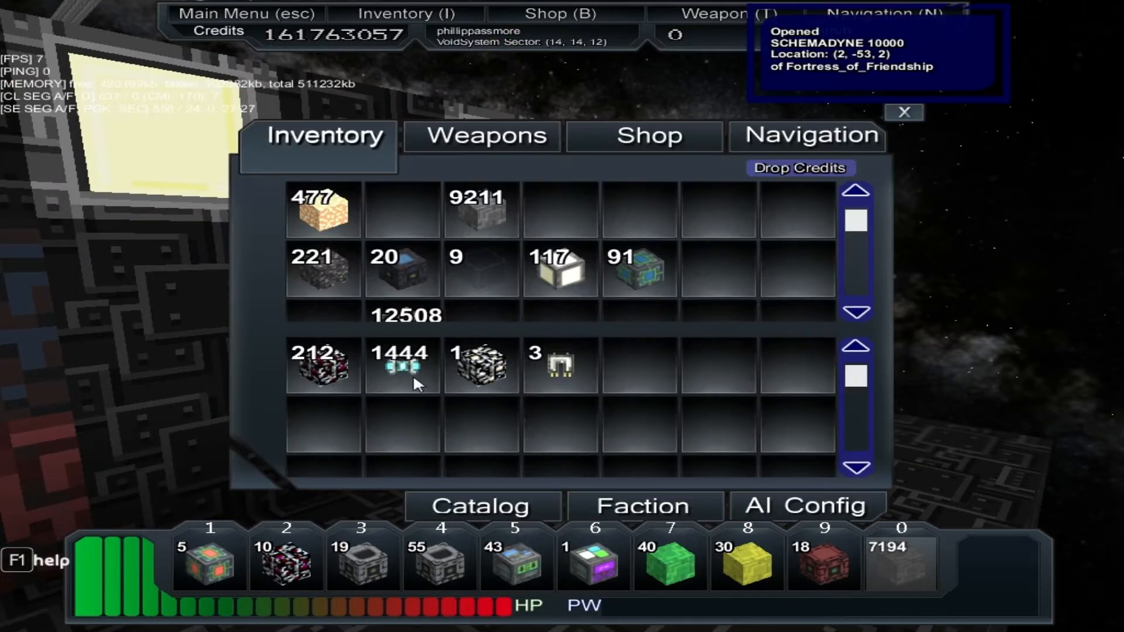
pyautogui.moveTo(524, 370)
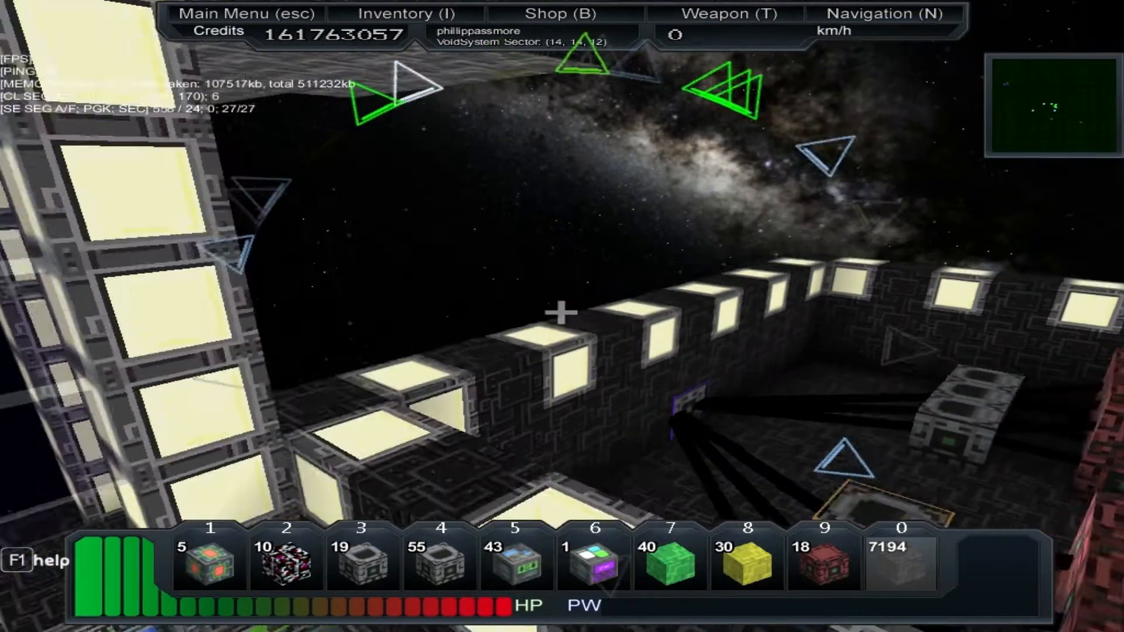
pyautogui.moveTo(557, 316)
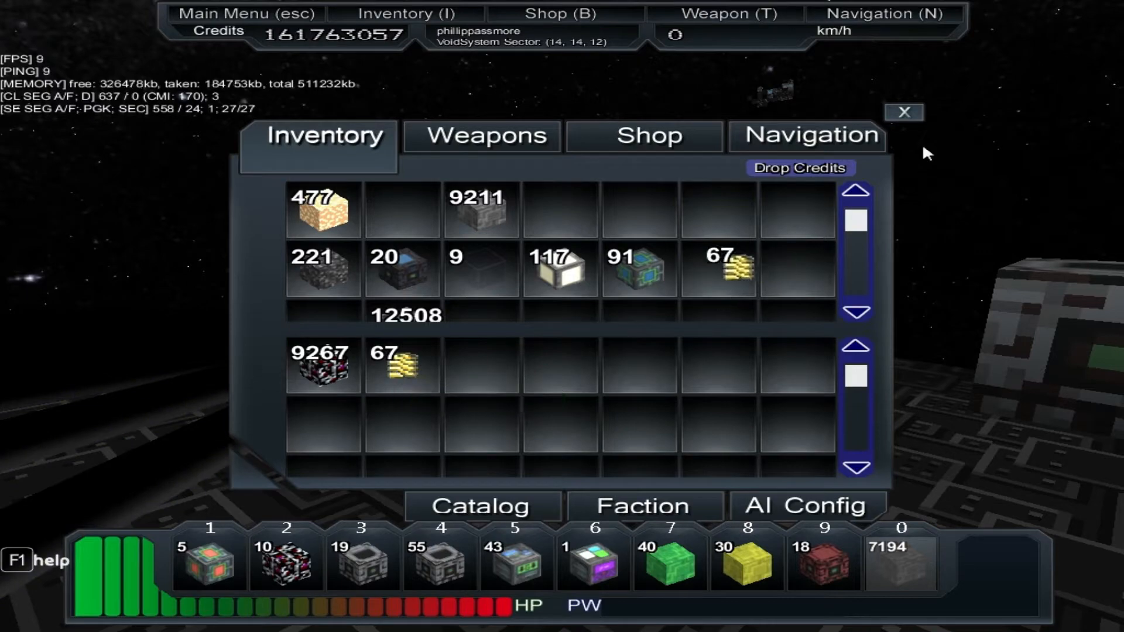
# - Check the mineral separator's crystal stacks, taking 1453 reddish rock into your inventory
pyautogui.click(905, 112)
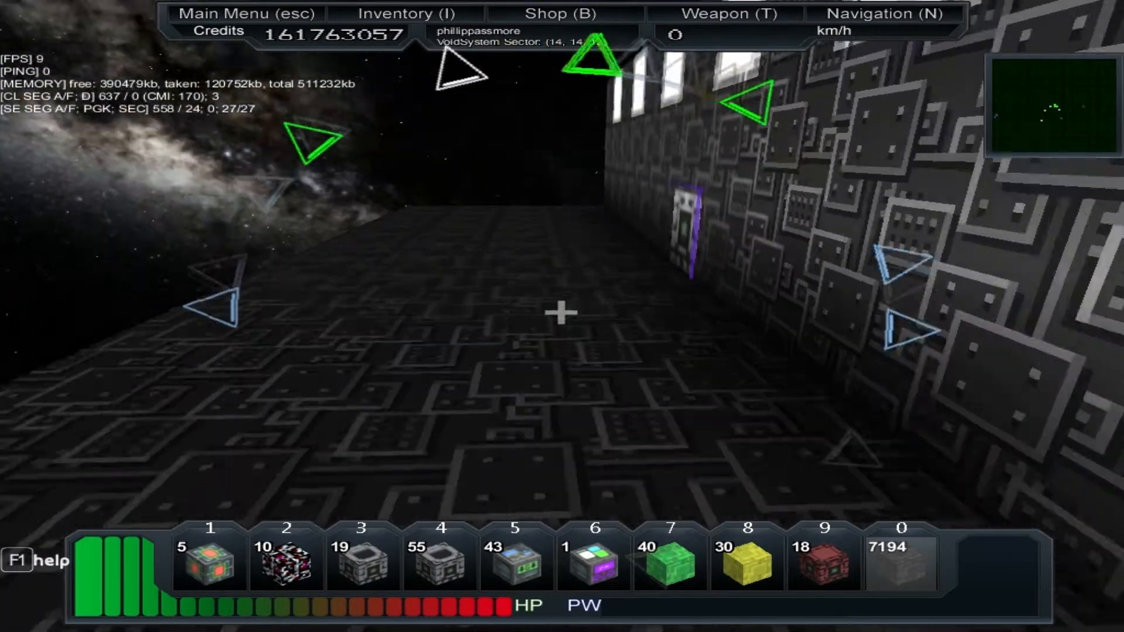
pyautogui.click(405, 13)
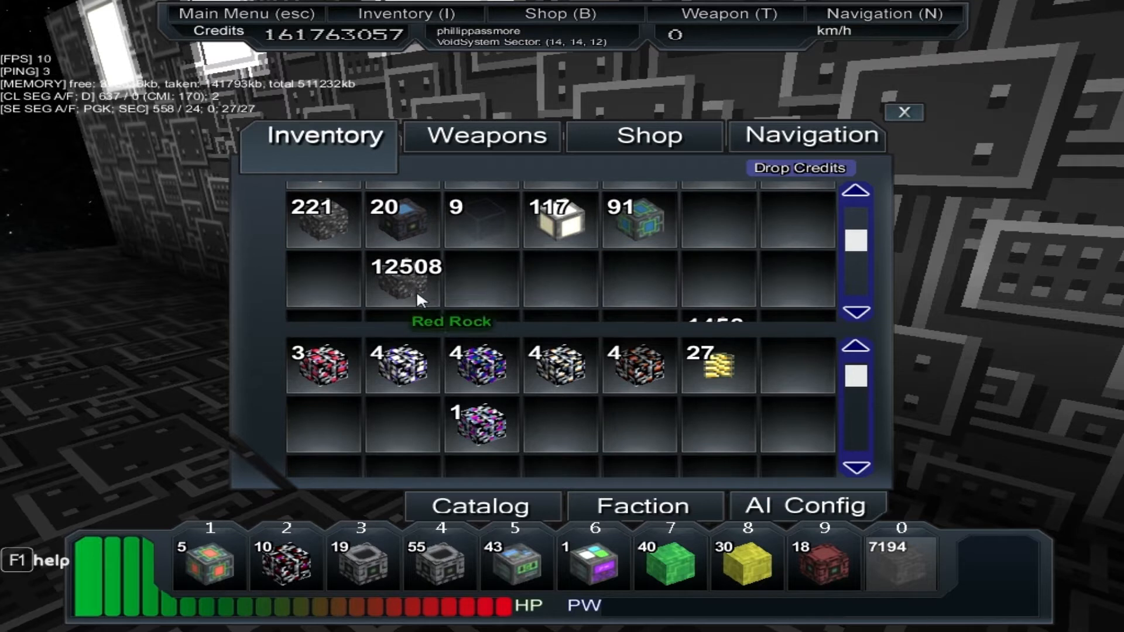
pyautogui.moveTo(874, 157)
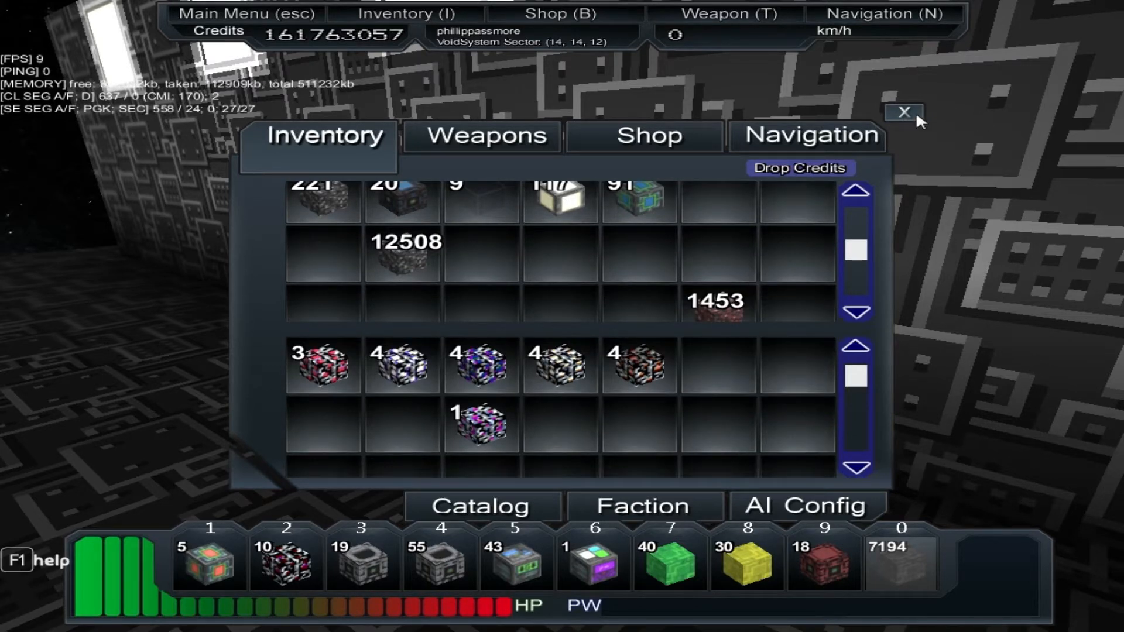
# - Close each Schemadyne factory block's storage after looking over its component stacks
pyautogui.click(904, 112)
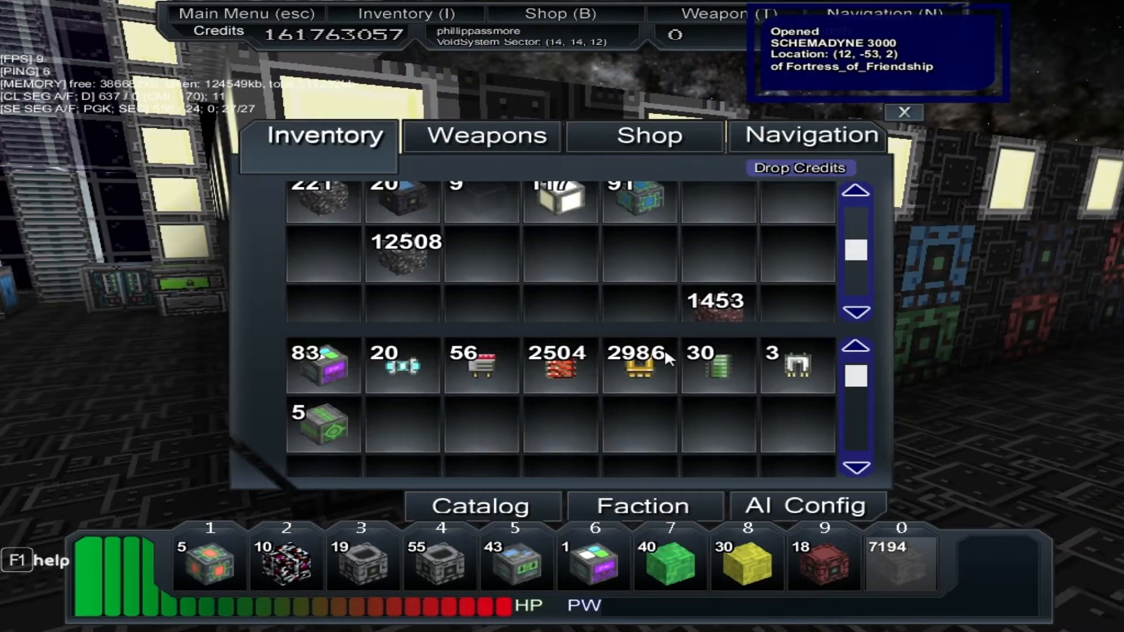
pyautogui.moveTo(340, 371)
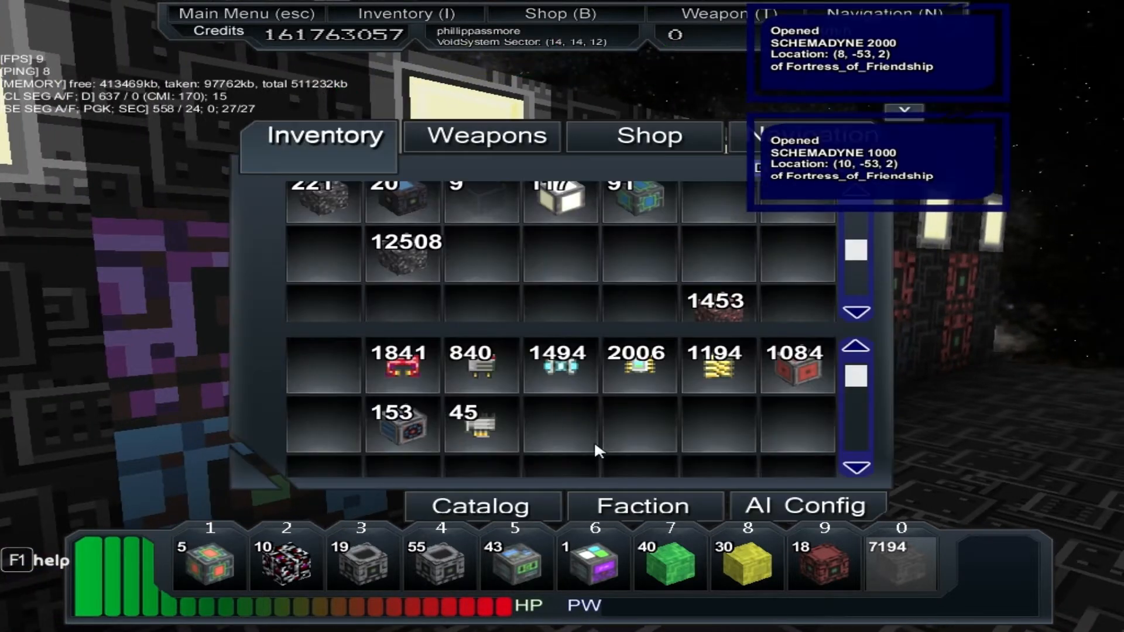
pyautogui.moveTo(475, 418)
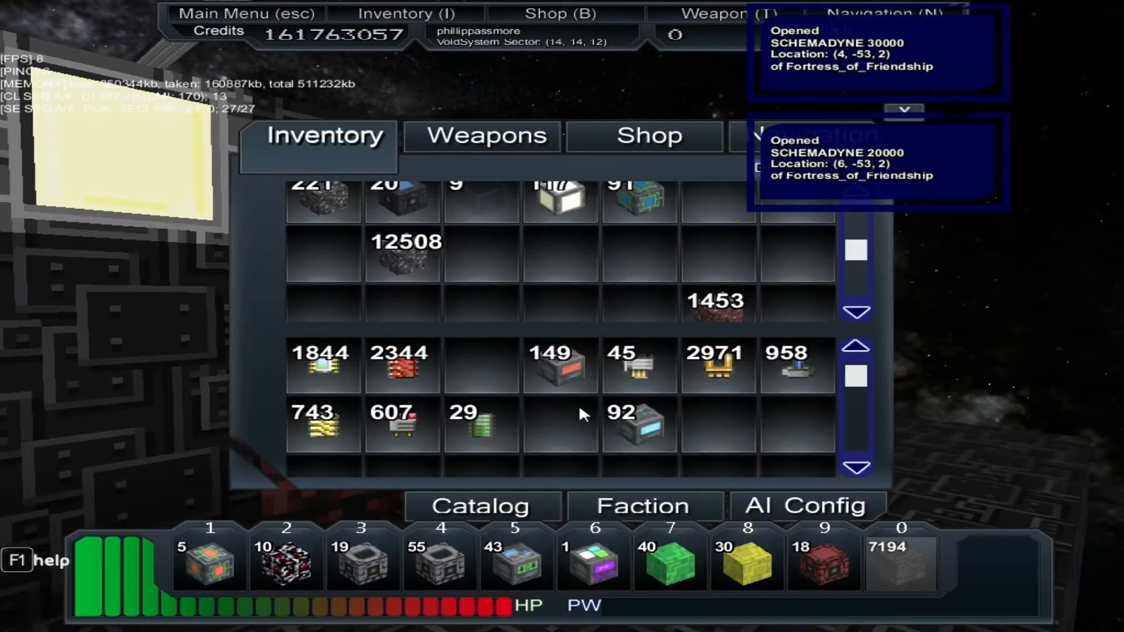
pyautogui.moveTo(643, 419)
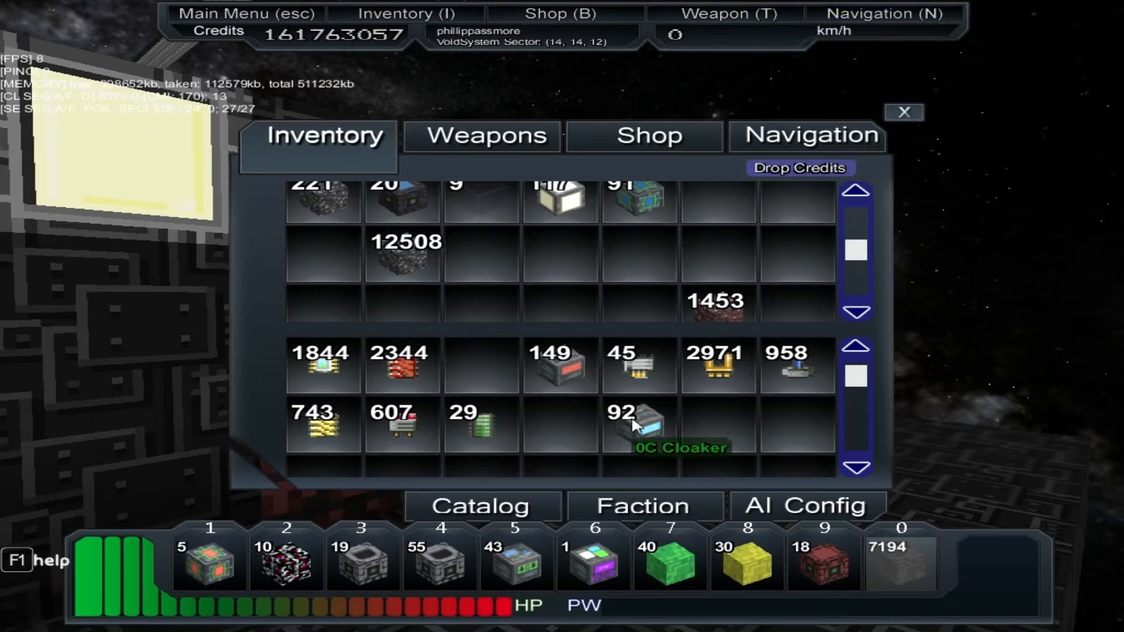
pyautogui.click(904, 112)
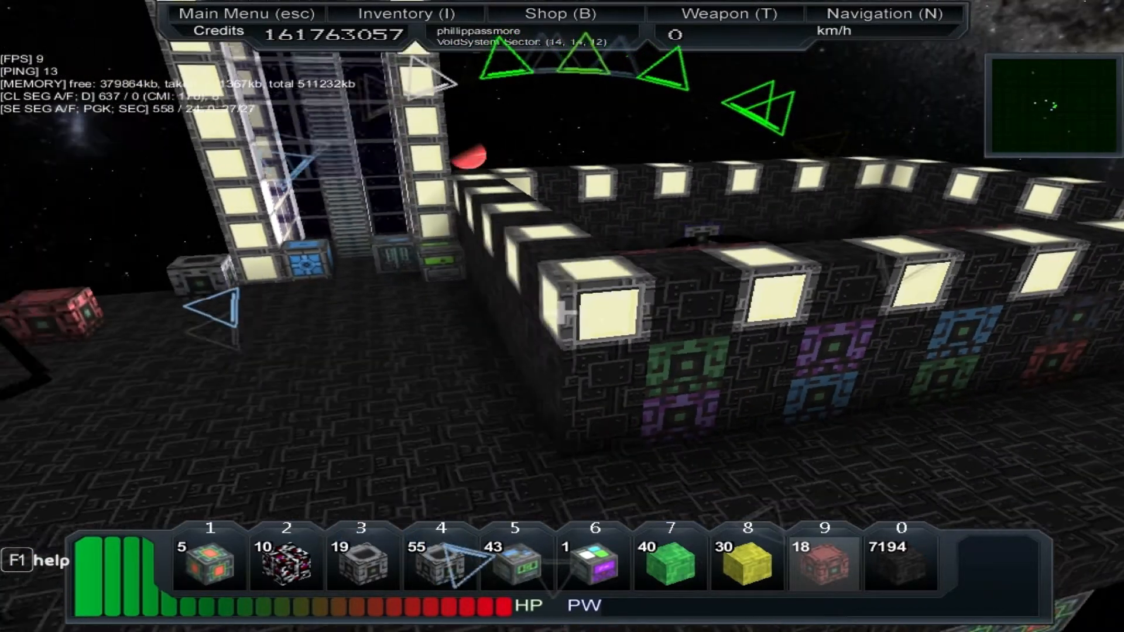
pyautogui.moveTo(559, 315)
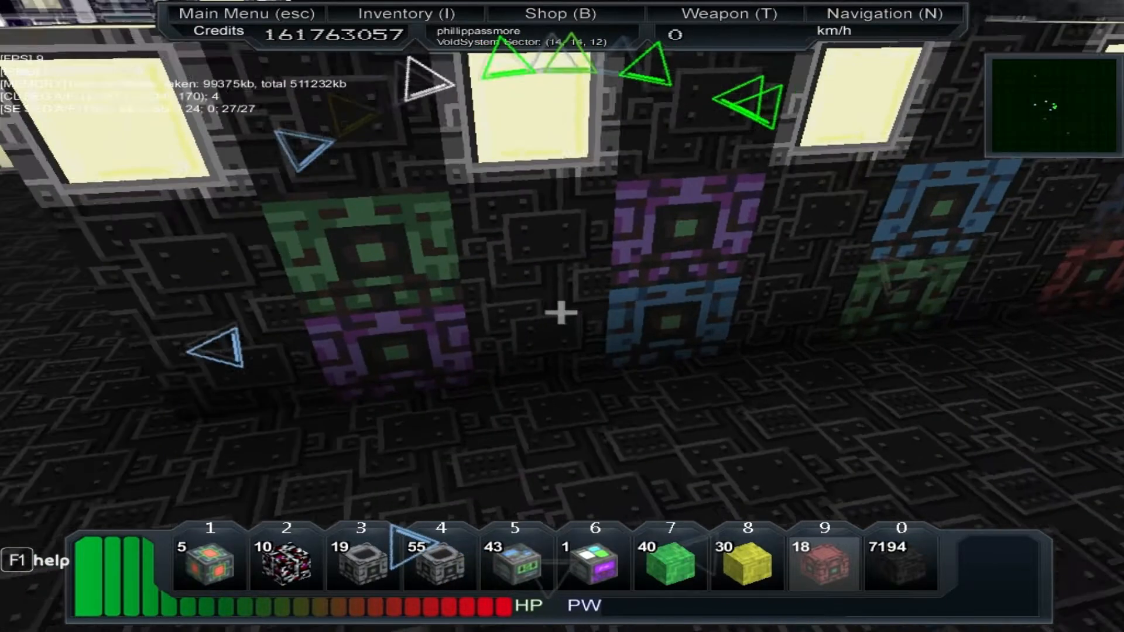
# - Link the Schemadyne 10000 factory block to the mineral separator and view its storage
pyautogui.press('i')
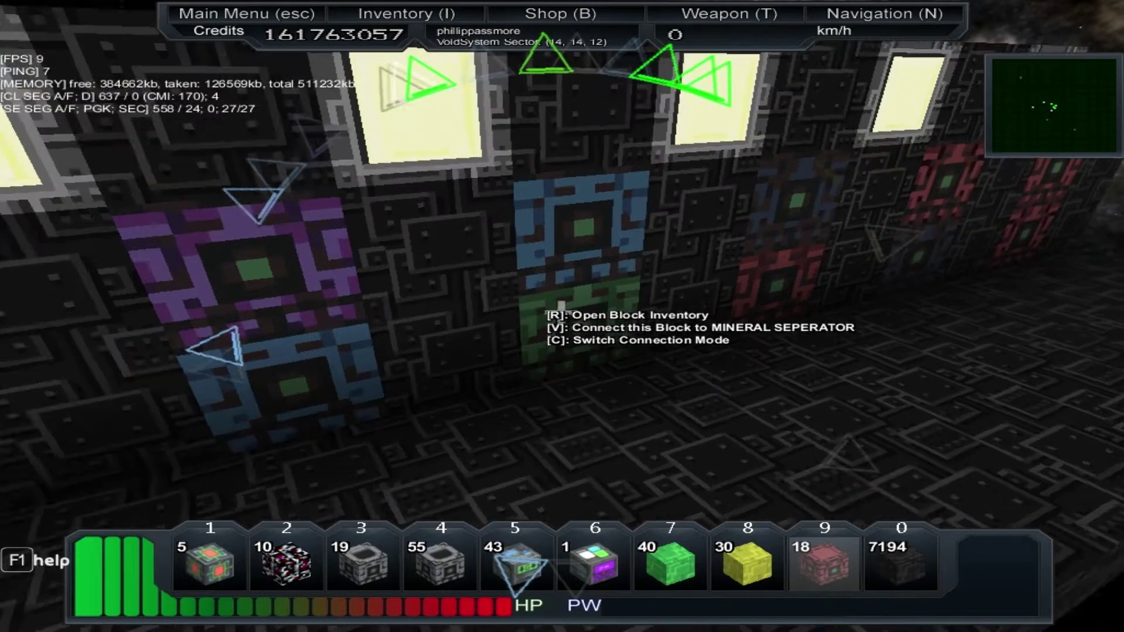
pyautogui.press('r')
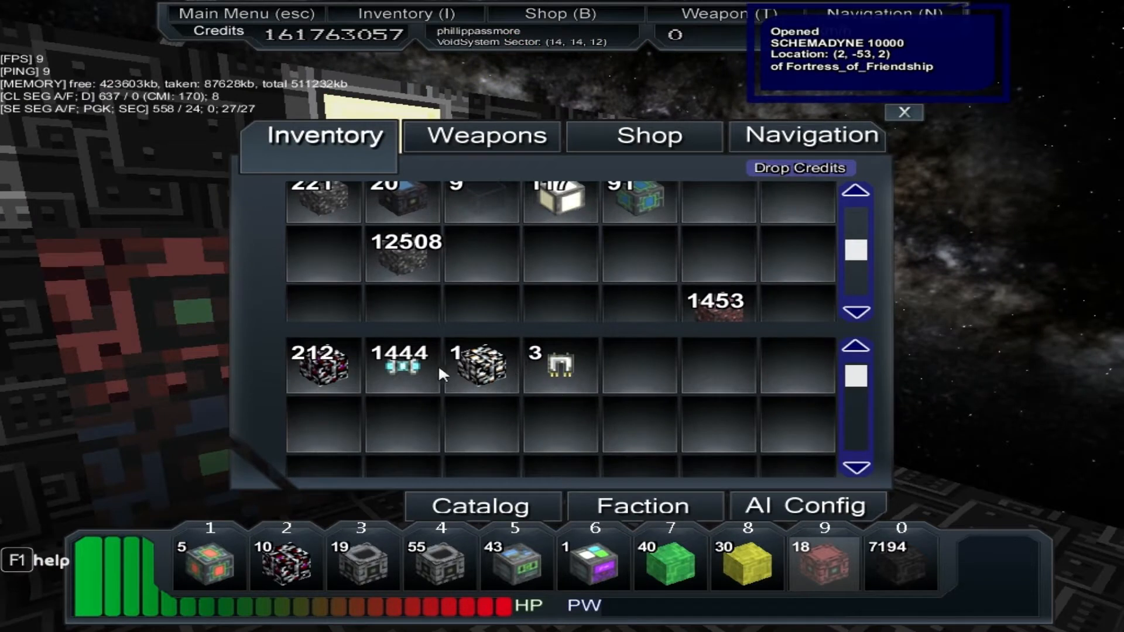
pyautogui.moveTo(408, 374)
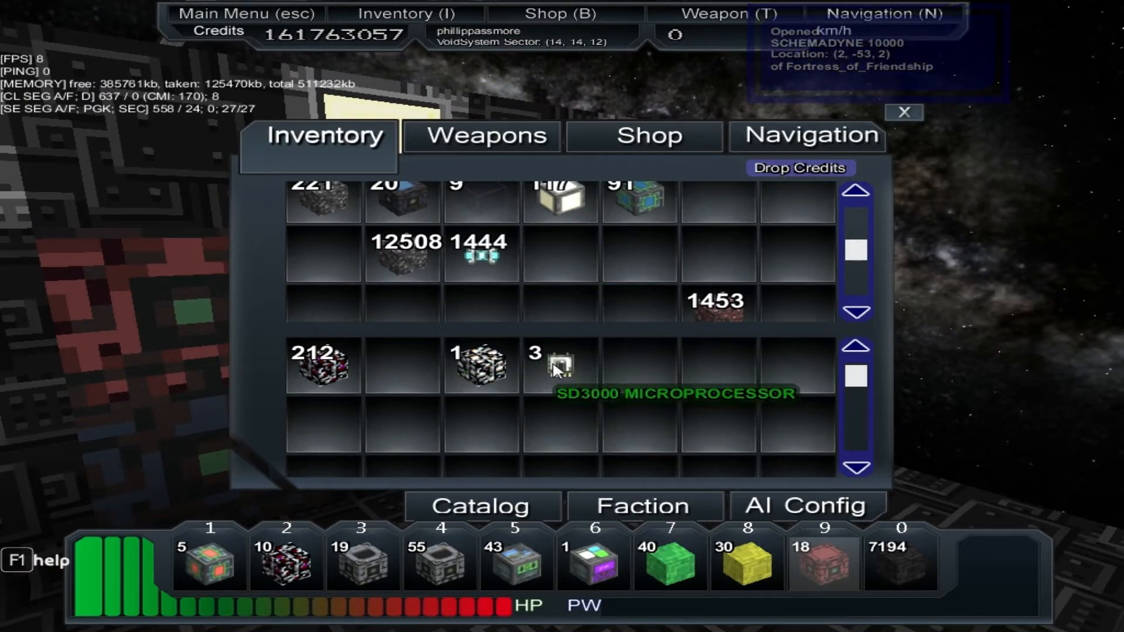
# - Take the 1444 capsules and 149 components from the Schemadyne blocks into your inventory
pyautogui.moveTo(560, 365); pyautogui.dragTo(560, 251)
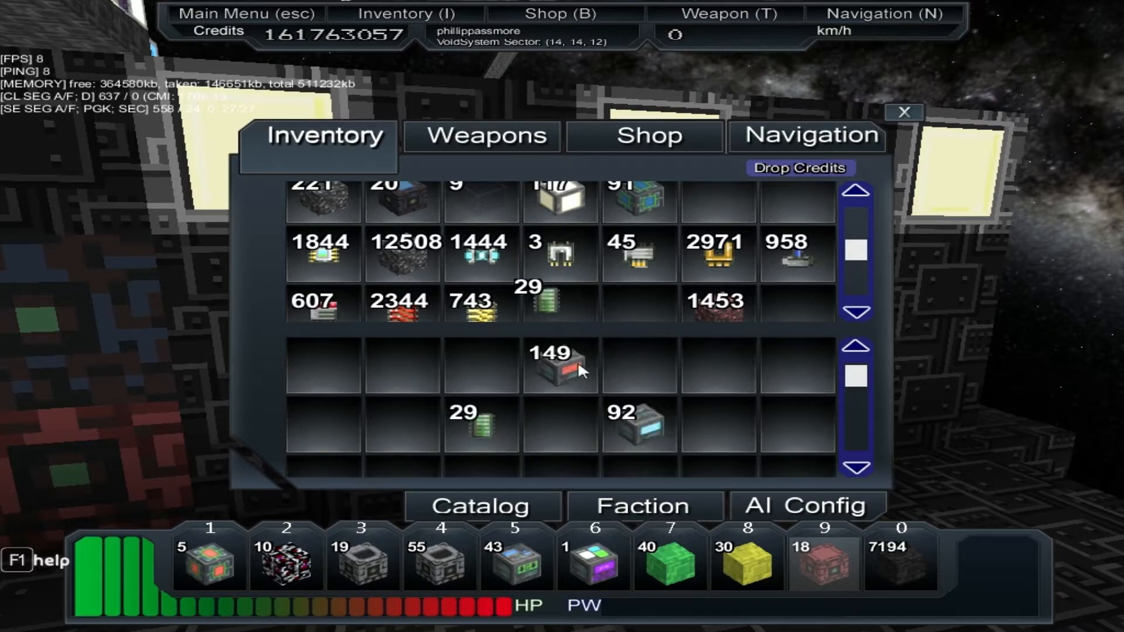
pyautogui.click(904, 112)
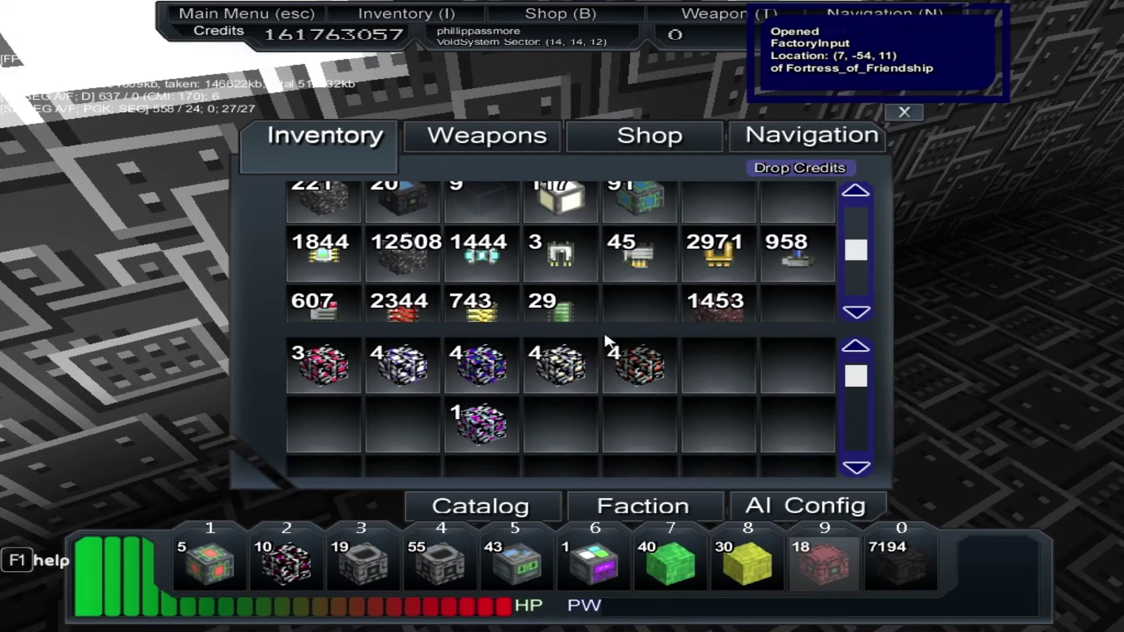
# - Move the capsule and component stacks into the FactoryInput block's storage
pyautogui.scroll(-3)
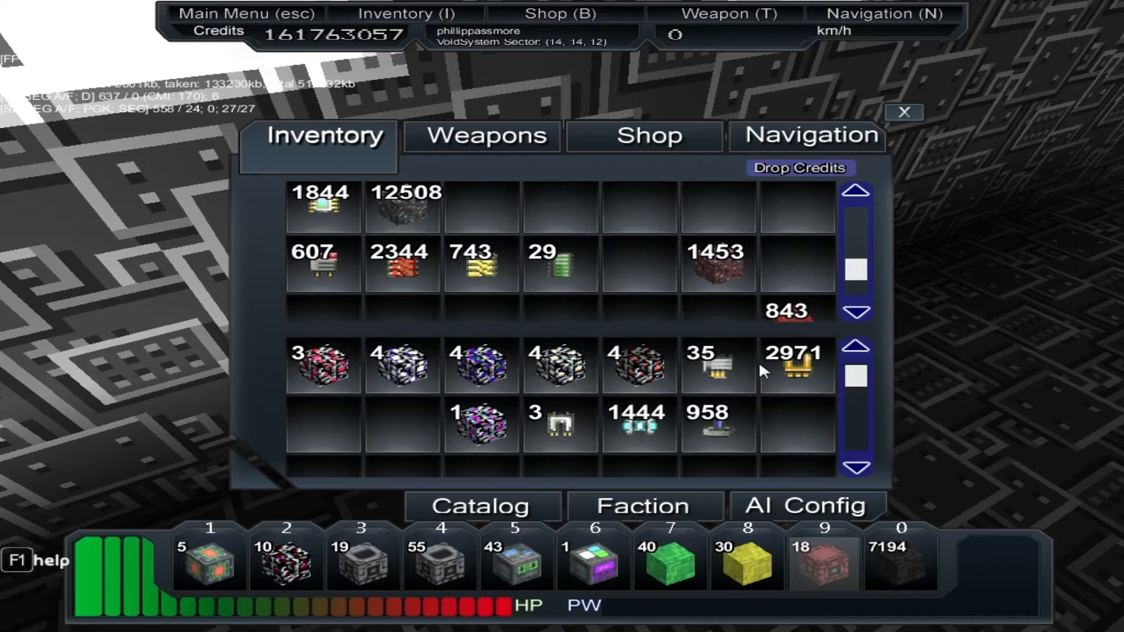
pyautogui.scroll(-3)
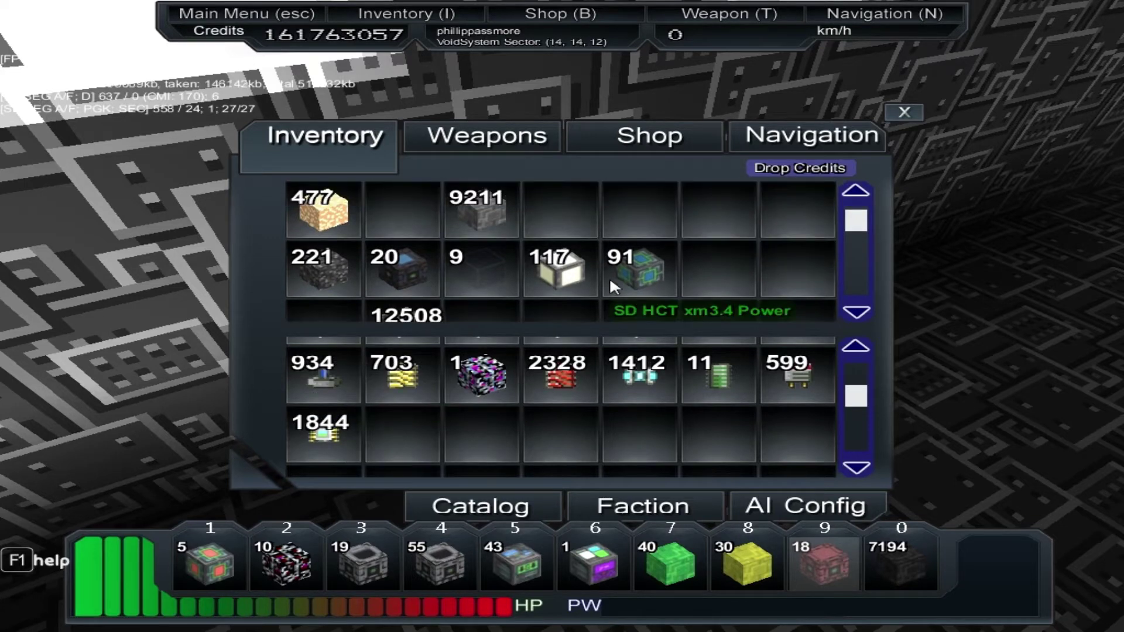
pyautogui.scroll(-3)
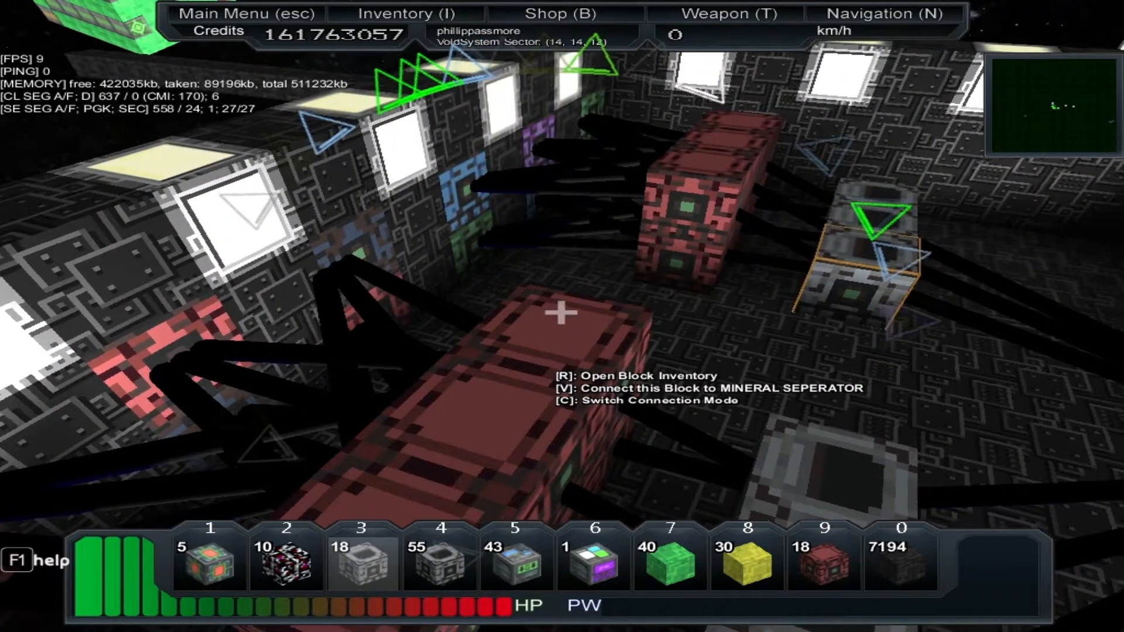
# - Link the red factory block to the mineral separator
pyautogui.press('r')
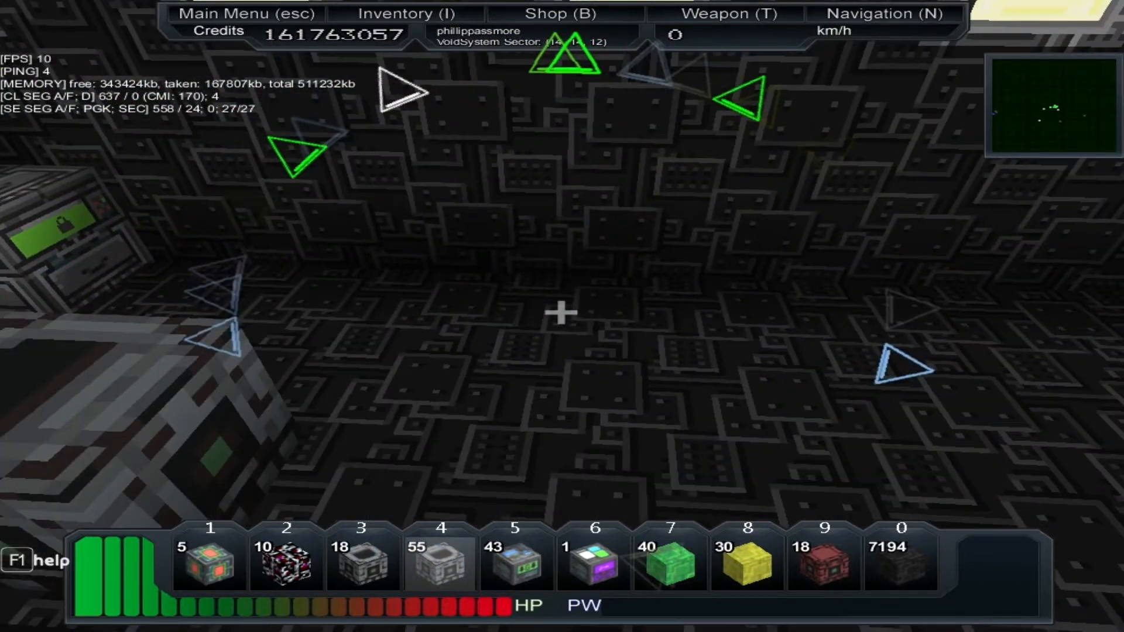
# - Place mineral separators and select them to link the column to the neighbouring block
pyautogui.click(560, 317)
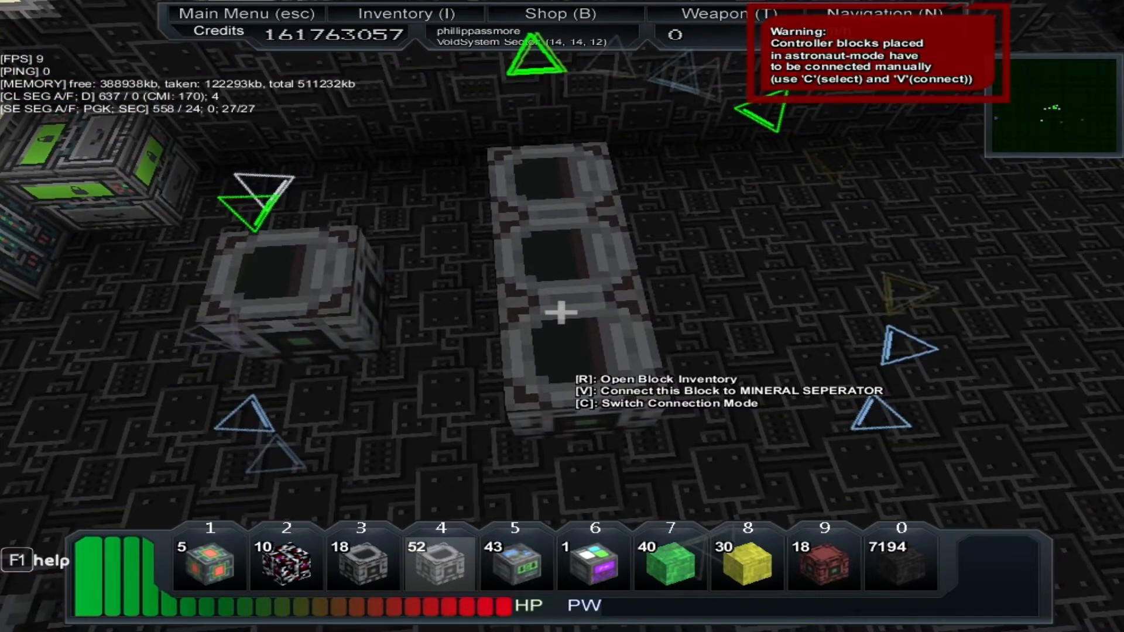
pyautogui.press('c')
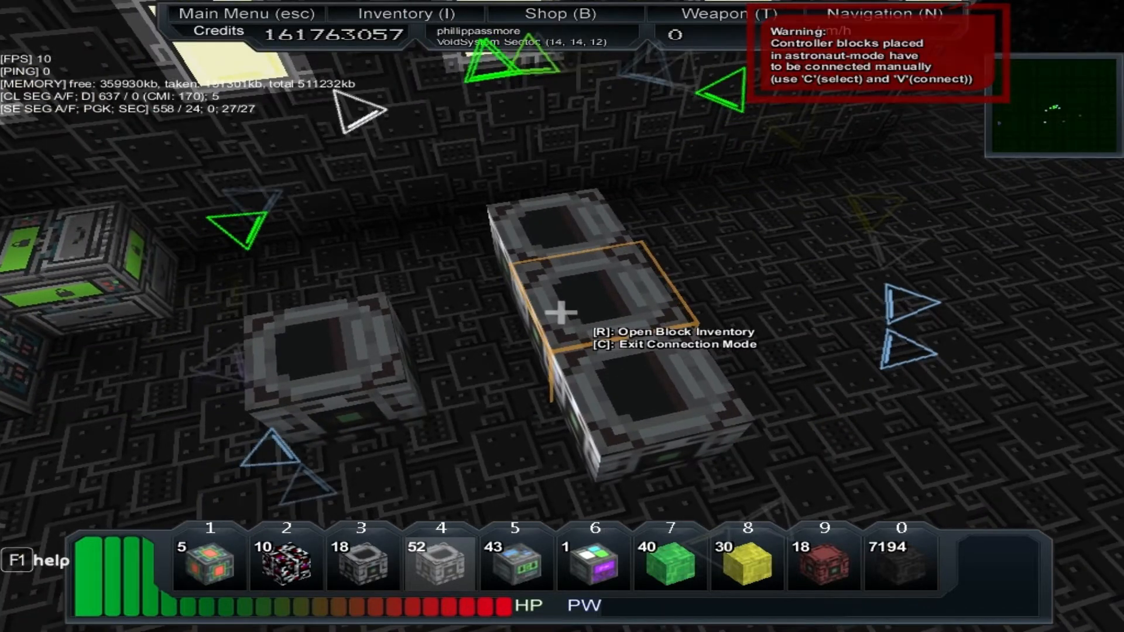
pyautogui.press('r')
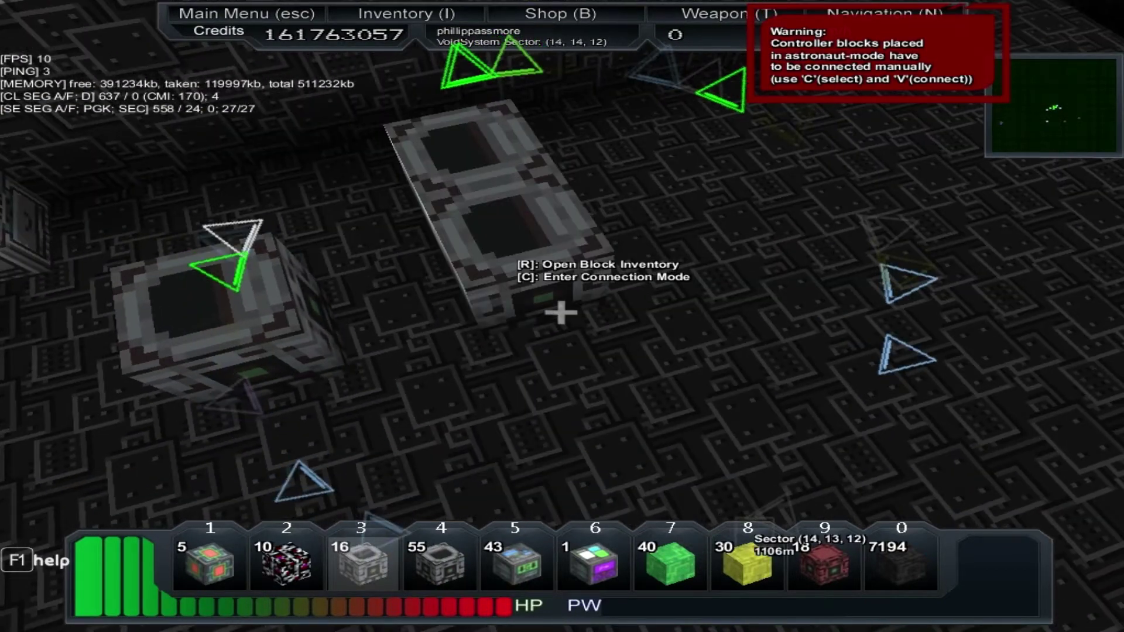
pyautogui.press('c')
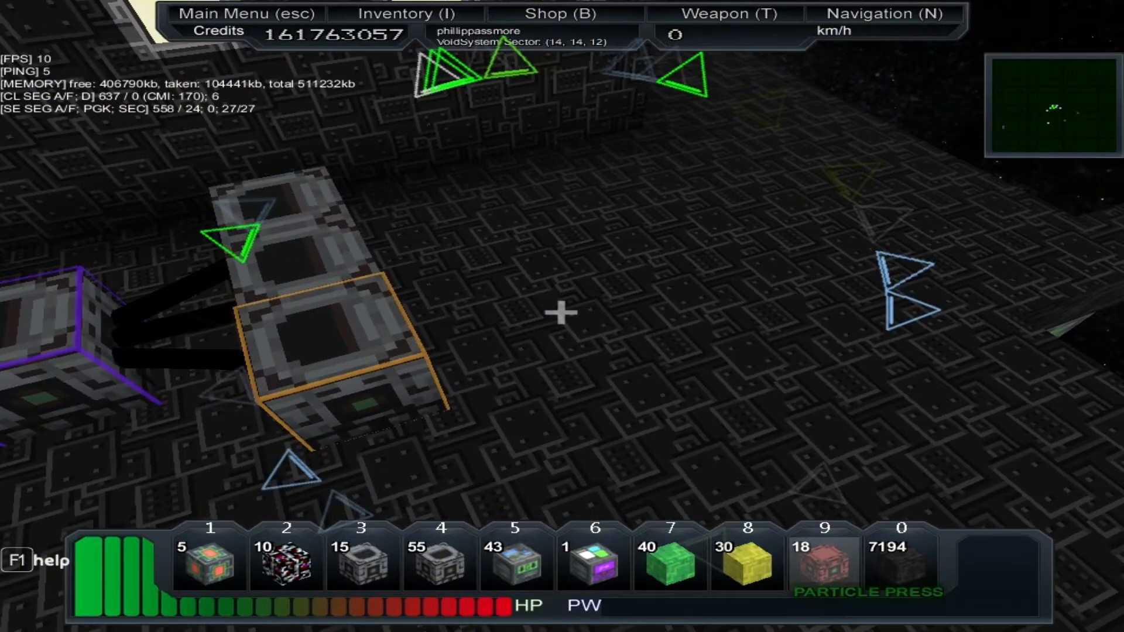
# - Place a particle press block to start the press cluster
pyautogui.click(562, 317)
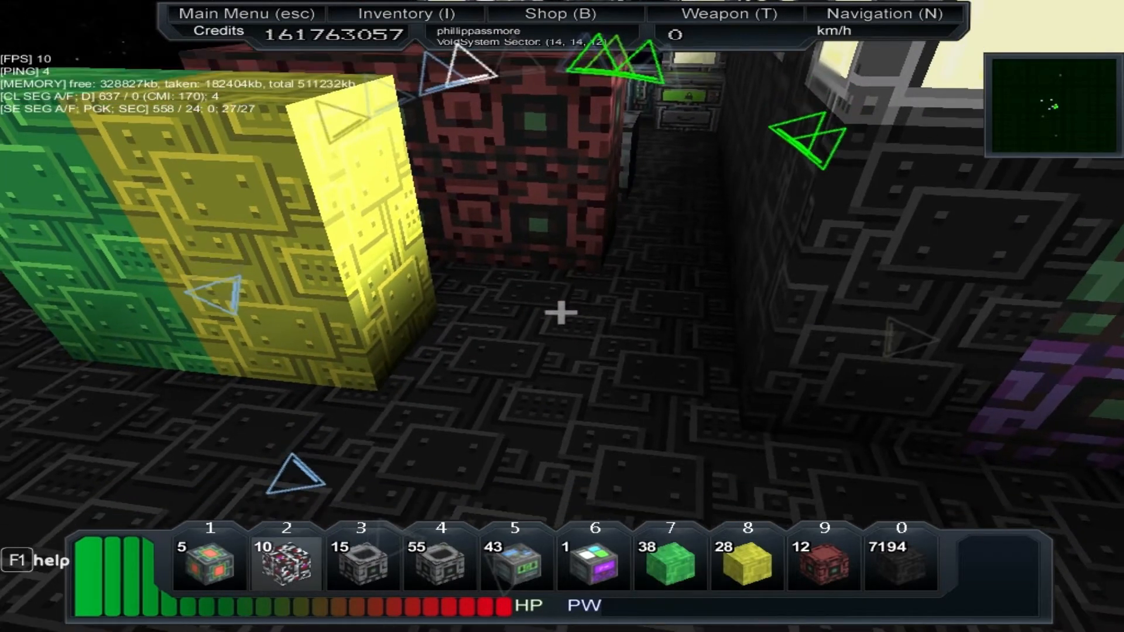
# - Place a Plextanium L1 block beside the presses and attempt the refused particle-press link
pyautogui.click(561, 315)
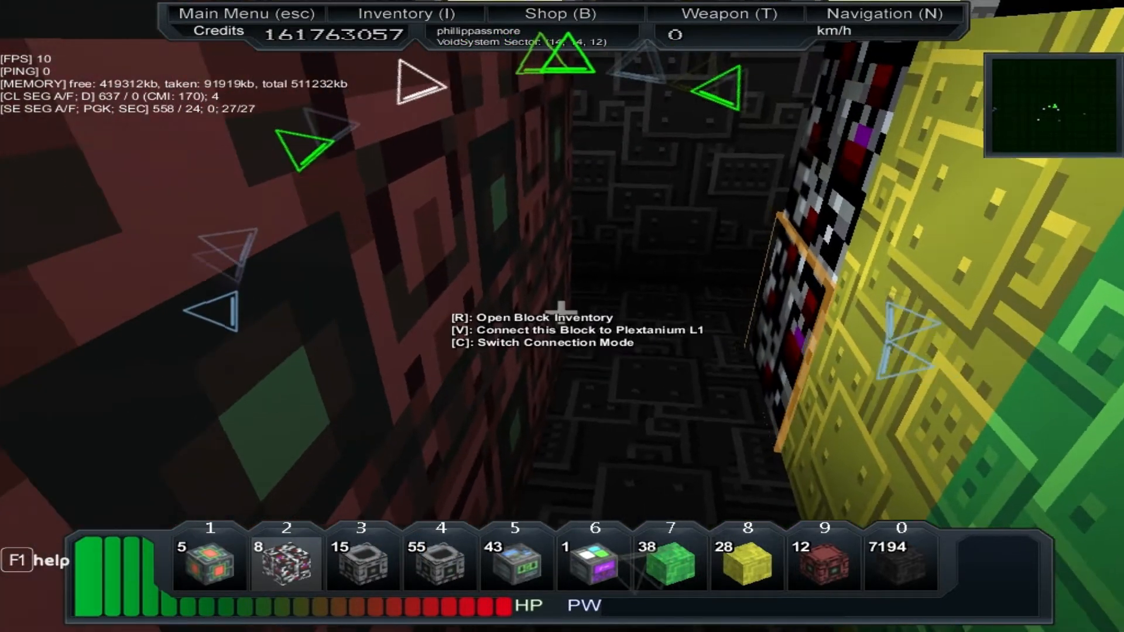
pyautogui.press('v')
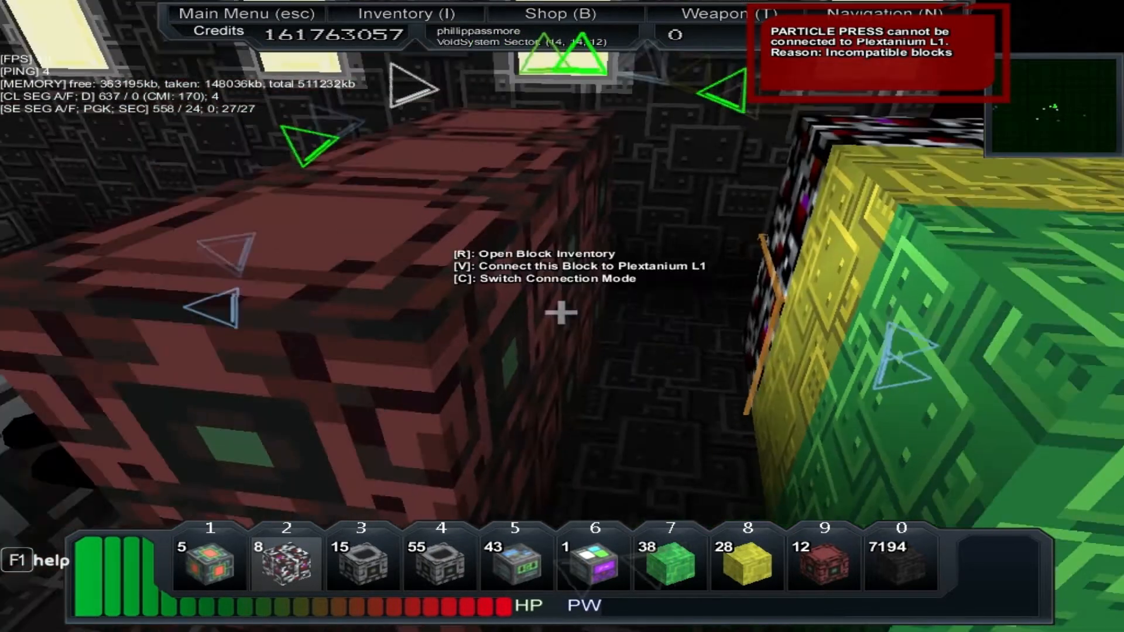
pyautogui.moveTo(560, 315)
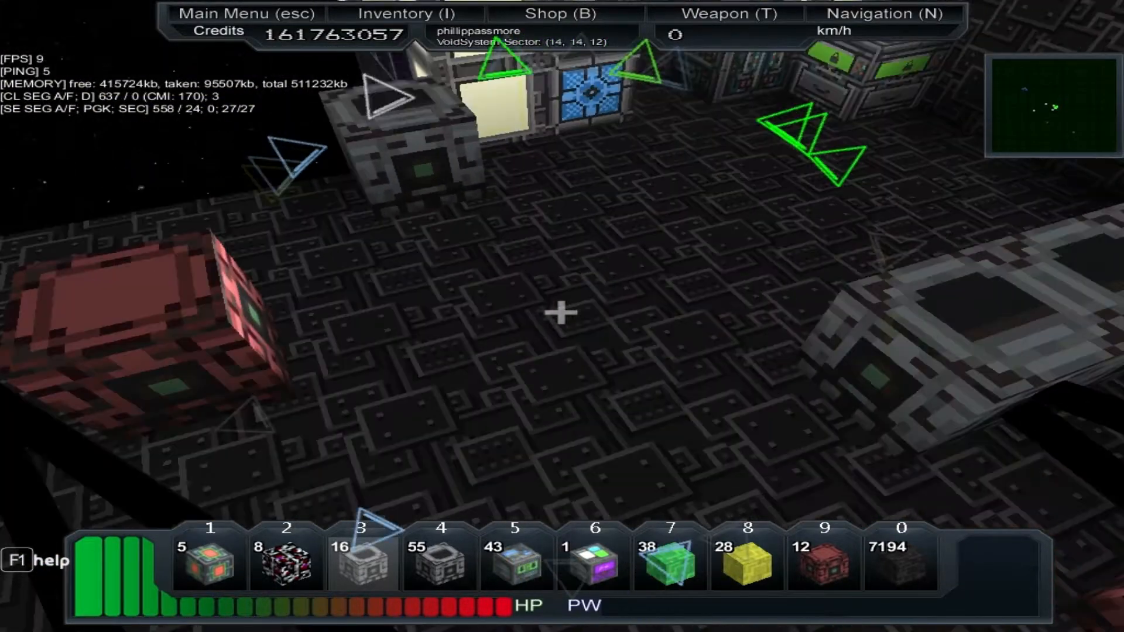
# - Remove a placed factory block to start dismantling the press layout
pyautogui.click(560, 317)
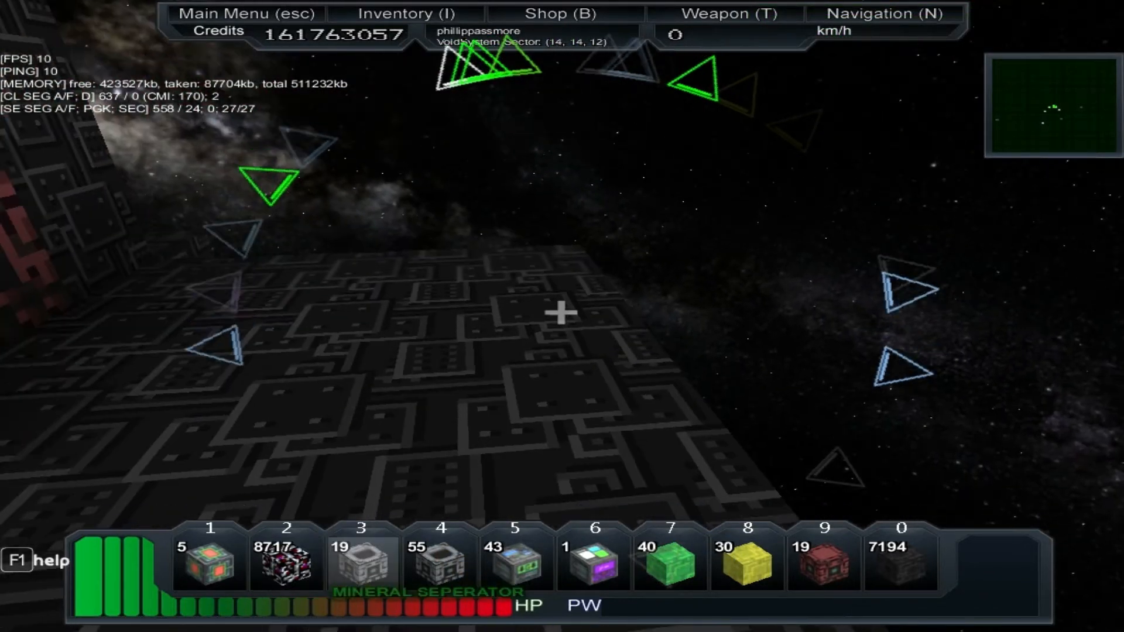
# - Place a Particle Press in the station wall and select it with C for linking
pyautogui.click(560, 319)
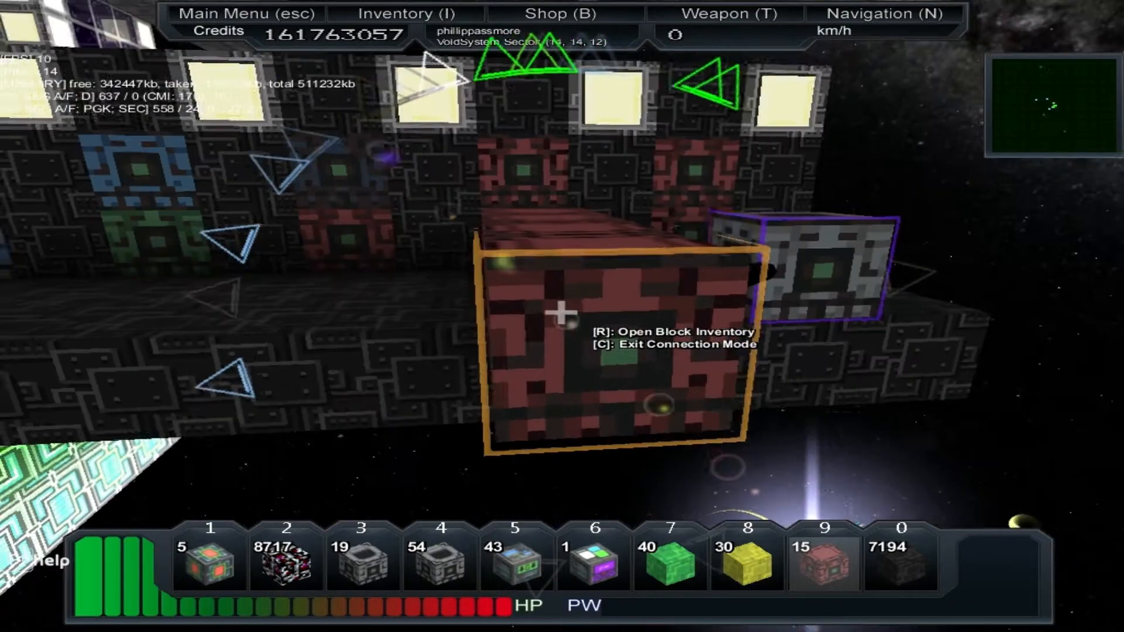
pyautogui.press('c')
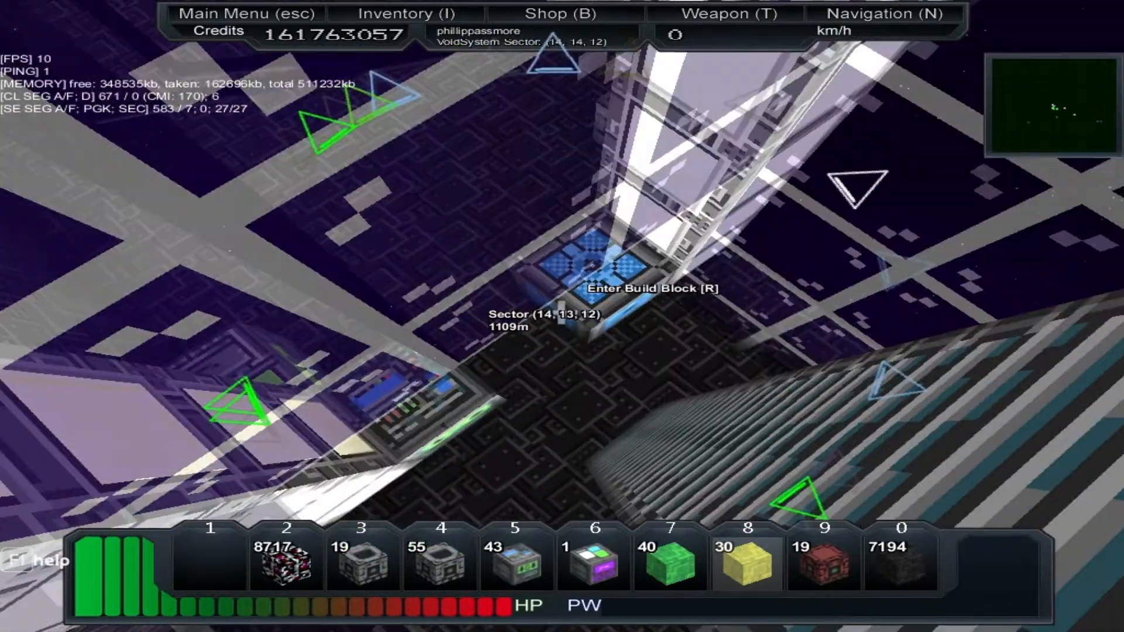
# - Exit the station's build block with R to fly out toward the windowed outer wall
pyautogui.press('r')
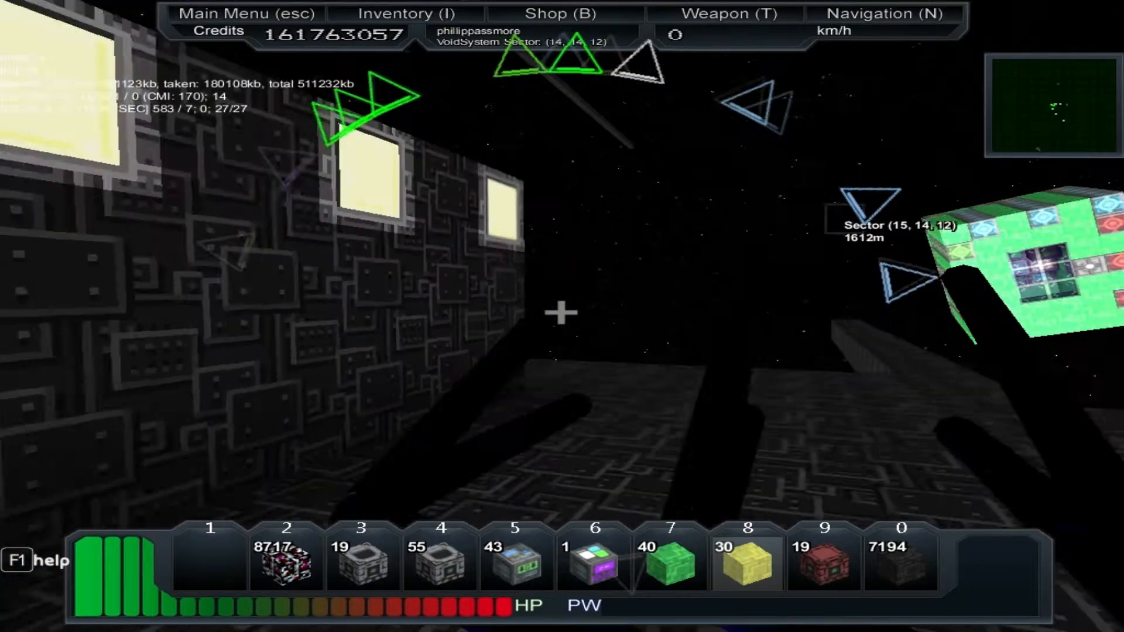